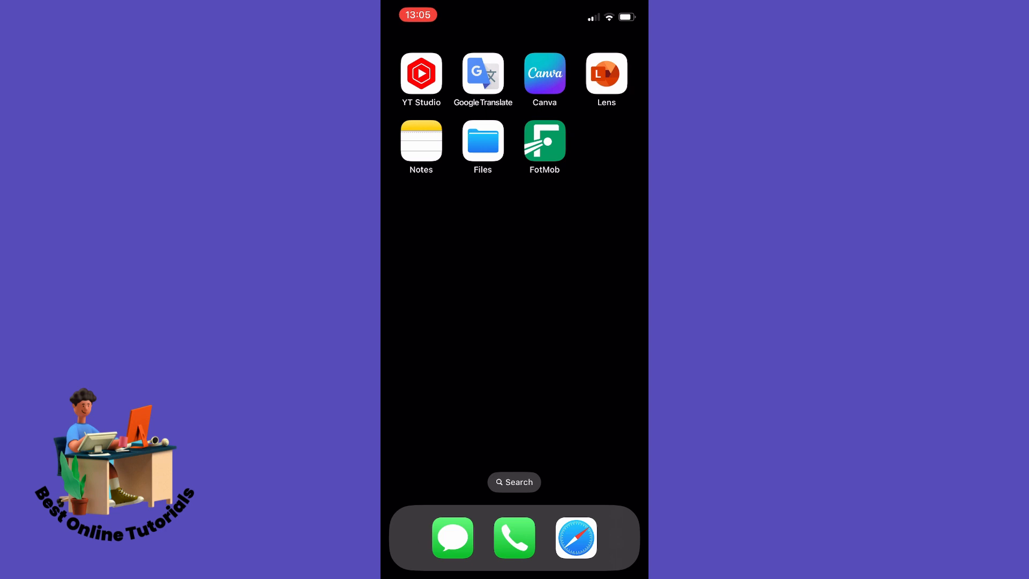
Launch FotMob and go to its Notifications settings listing followed teams, players and leagues.
{"action": "left_click", "coordinate": [544, 138]}
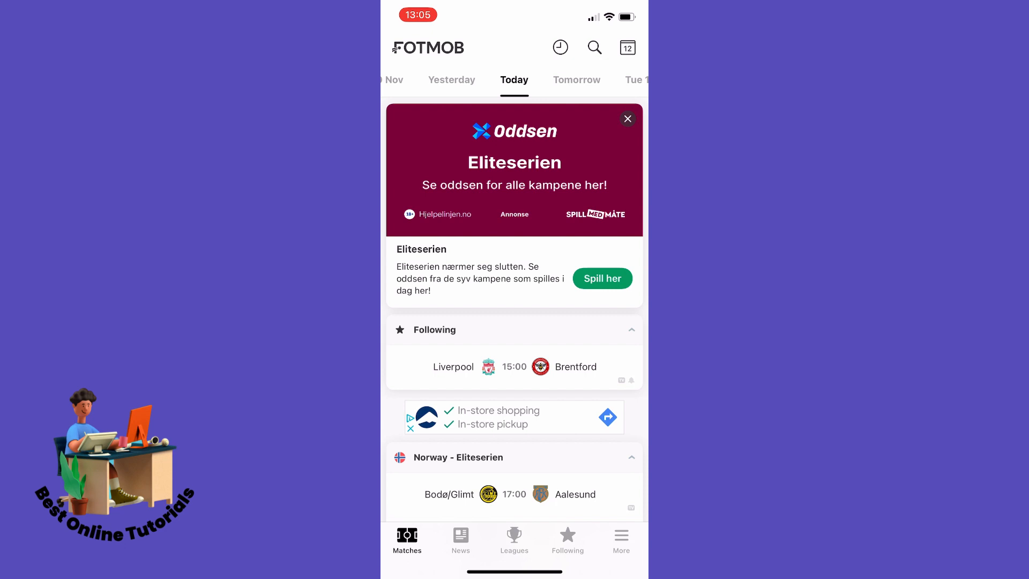
{"action": "left_click", "coordinate": [621, 538]}
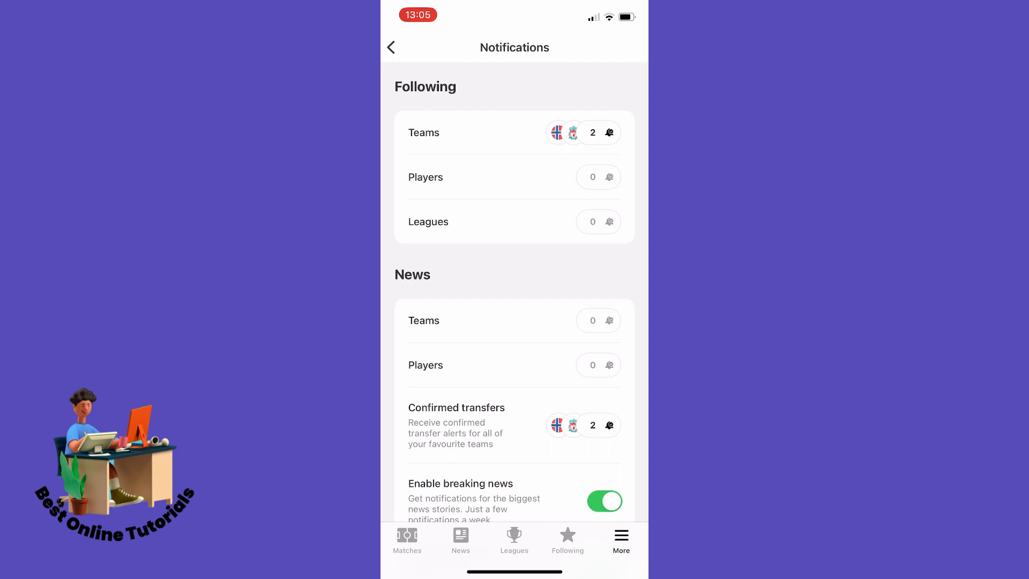
Show the followed teams list with Norway, Liverpool, Brann and CS Constantine.
{"action": "scroll", "scroll_direction": "down", "scroll_amount": 3}
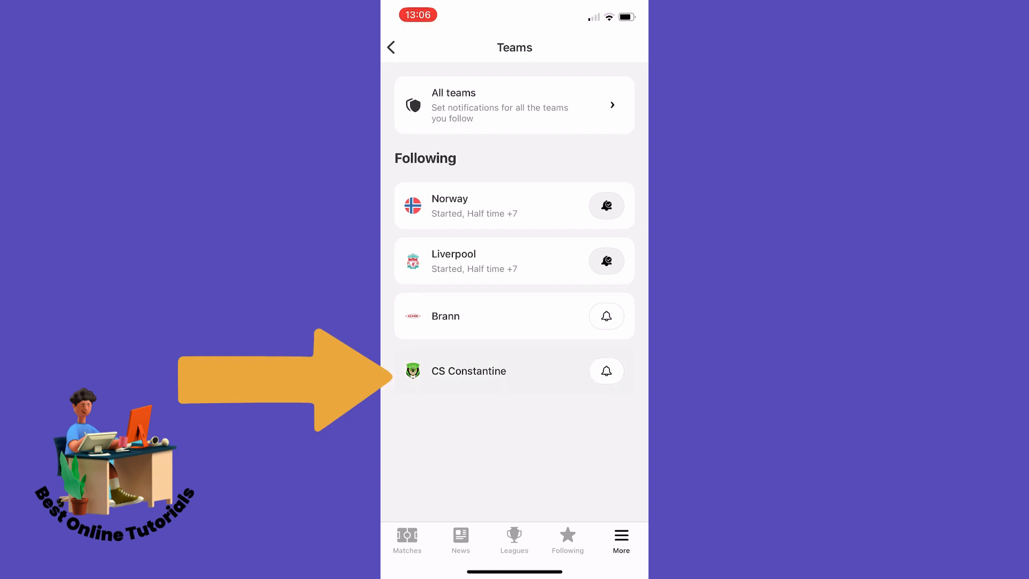
Enable CS Constantine notifications with every alert type checked and confirm with Done.
{"action": "left_click", "coordinate": [606, 370]}
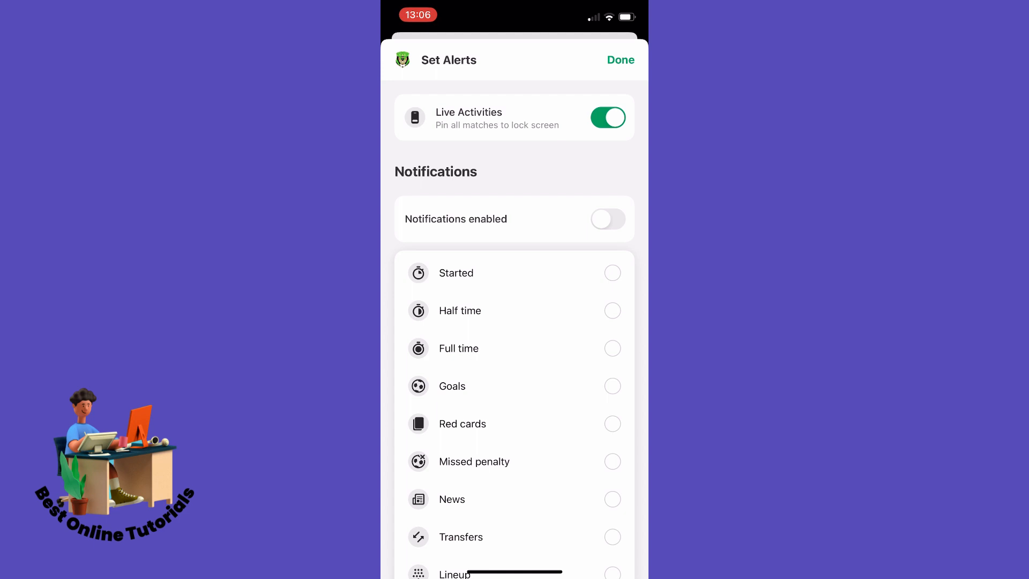
{"action": "scroll", "scroll_direction": "down", "scroll_amount": 3}
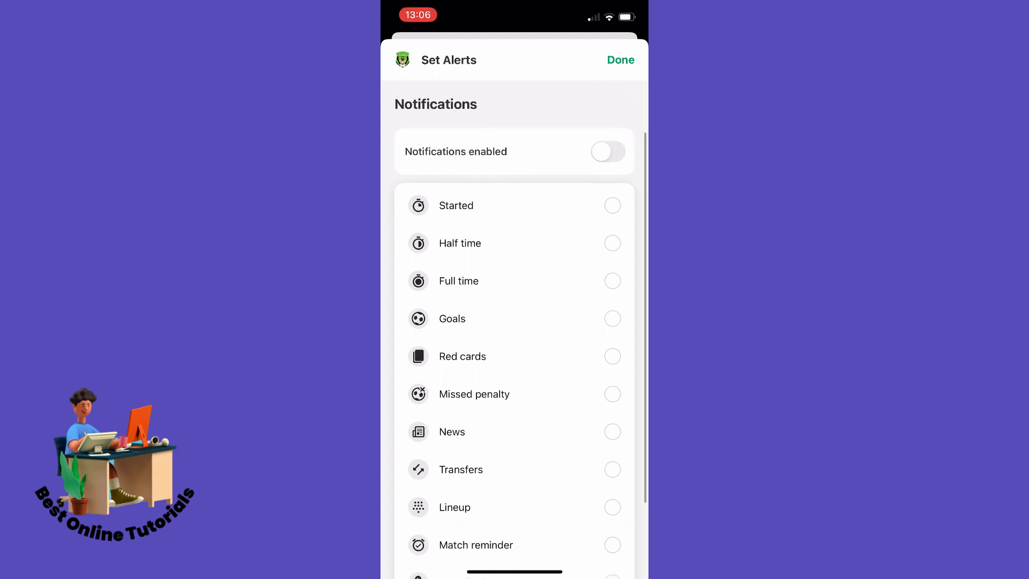
{"action": "scroll", "scroll_direction": "down", "scroll_amount": 3}
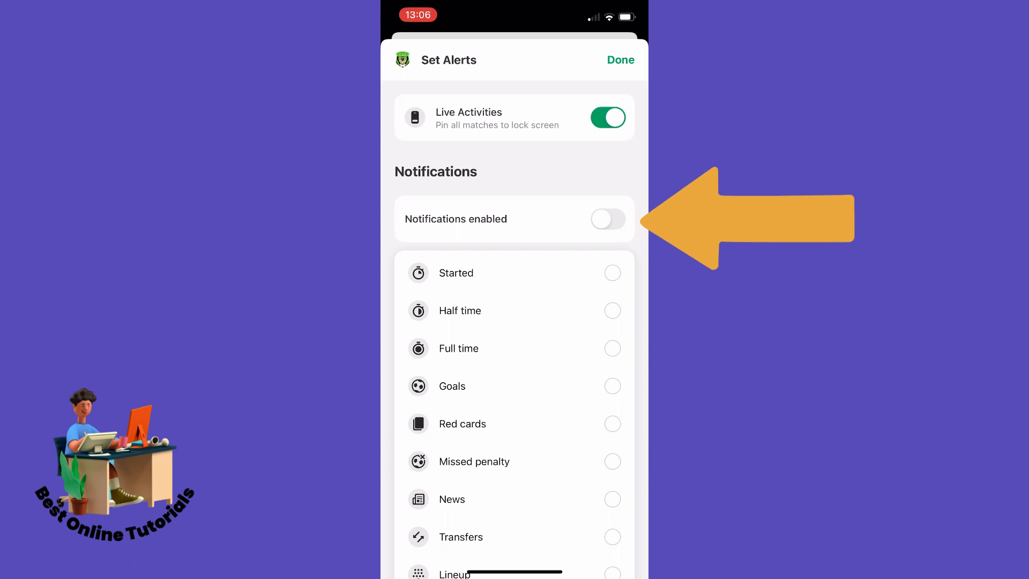
{"action": "left_click", "coordinate": [606, 218]}
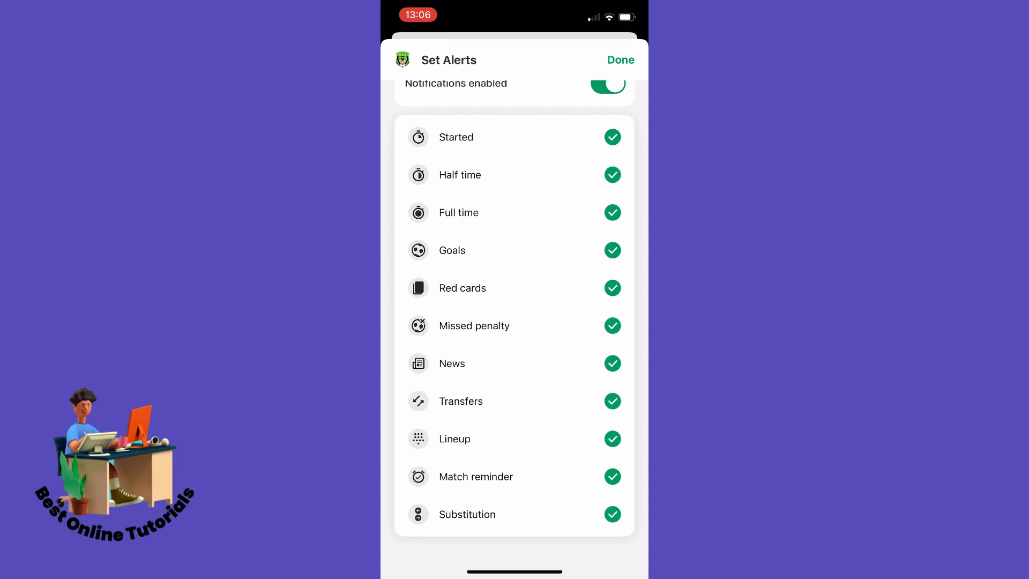
{"action": "left_click", "coordinate": [619, 60]}
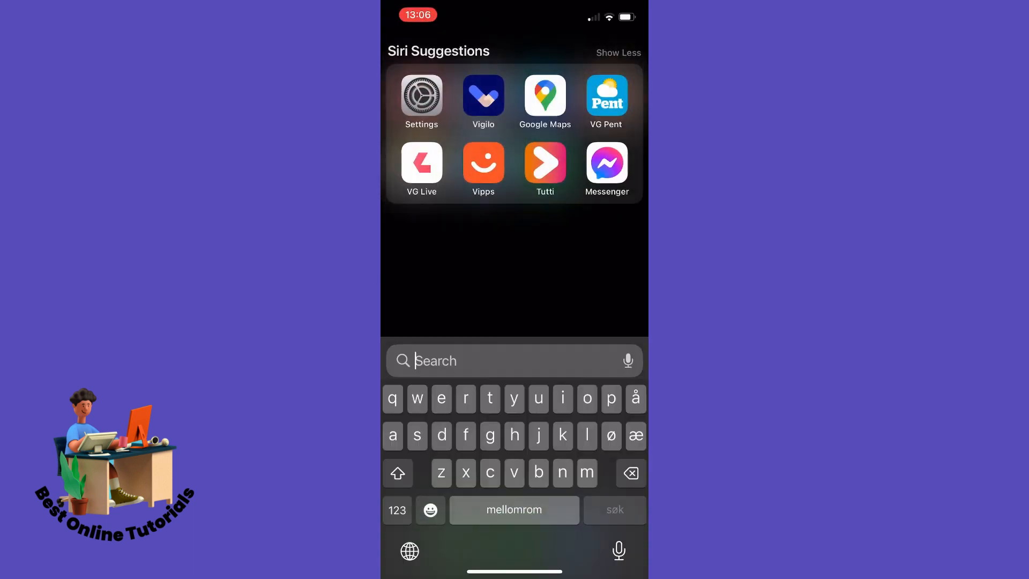
Search the App Store for fotmob and confirm FotMob shows Open, so it is current.
{"action": "type", "text": "apple"}
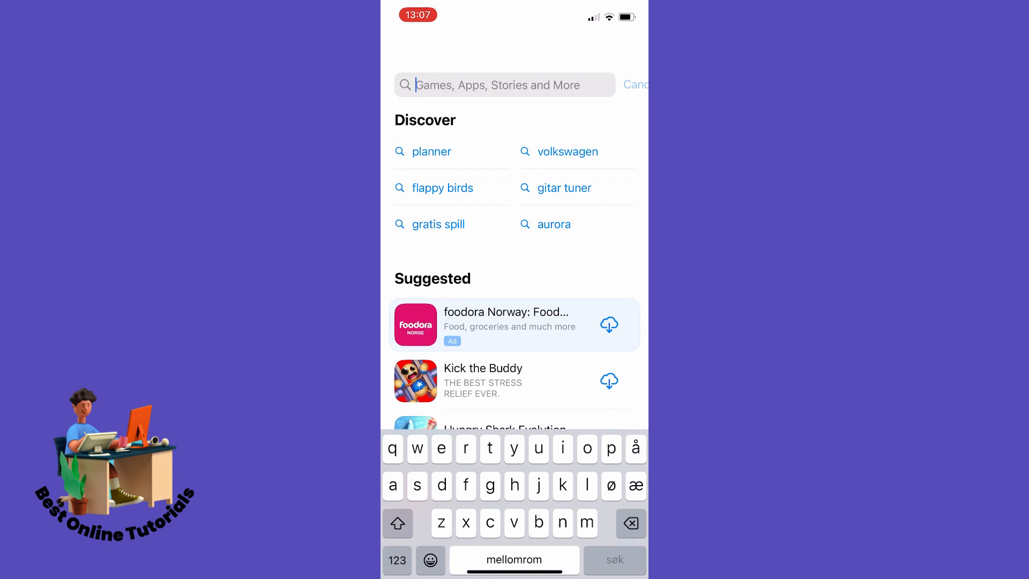
{"action": "type", "text": "fot"}
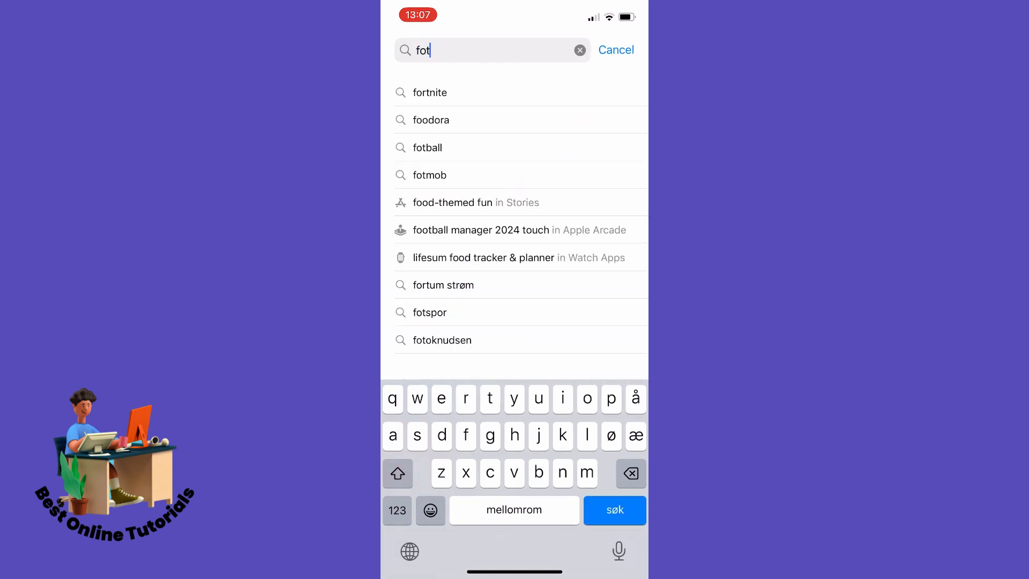
{"action": "left_click", "coordinate": [429, 175]}
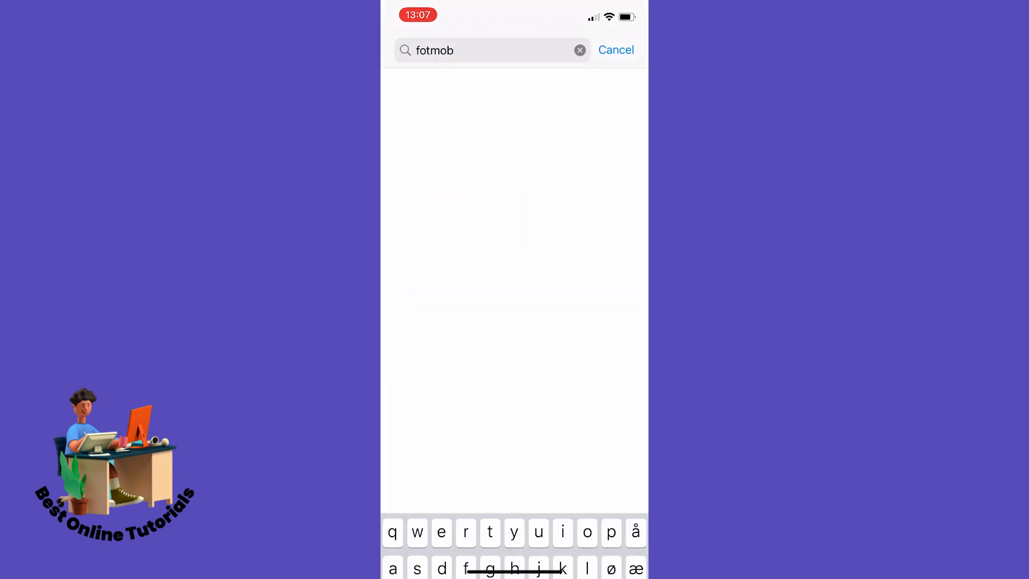
{"action": "key", "text": "enter"}
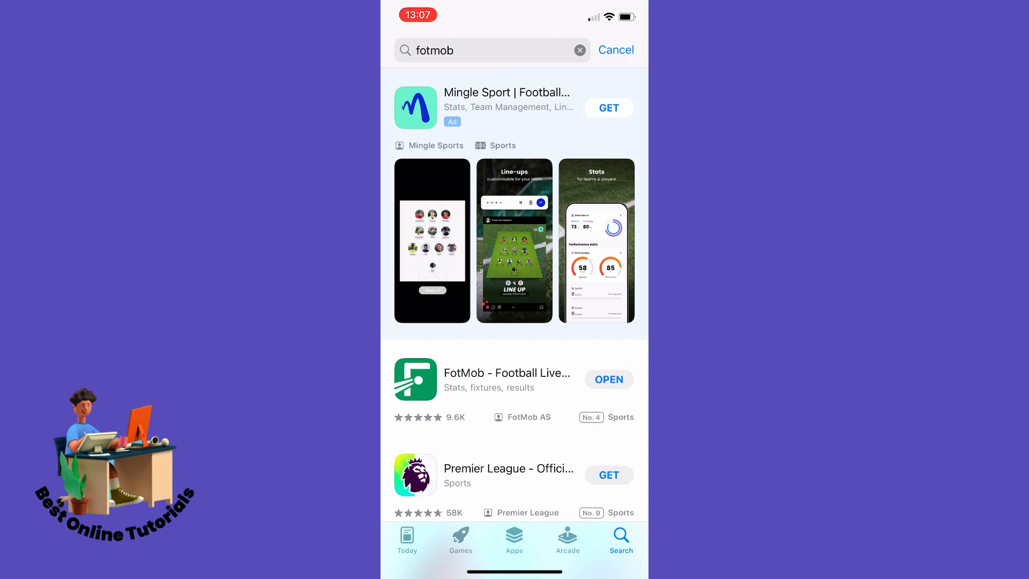
{"action": "scroll", "scroll_direction": "down", "scroll_amount": 3}
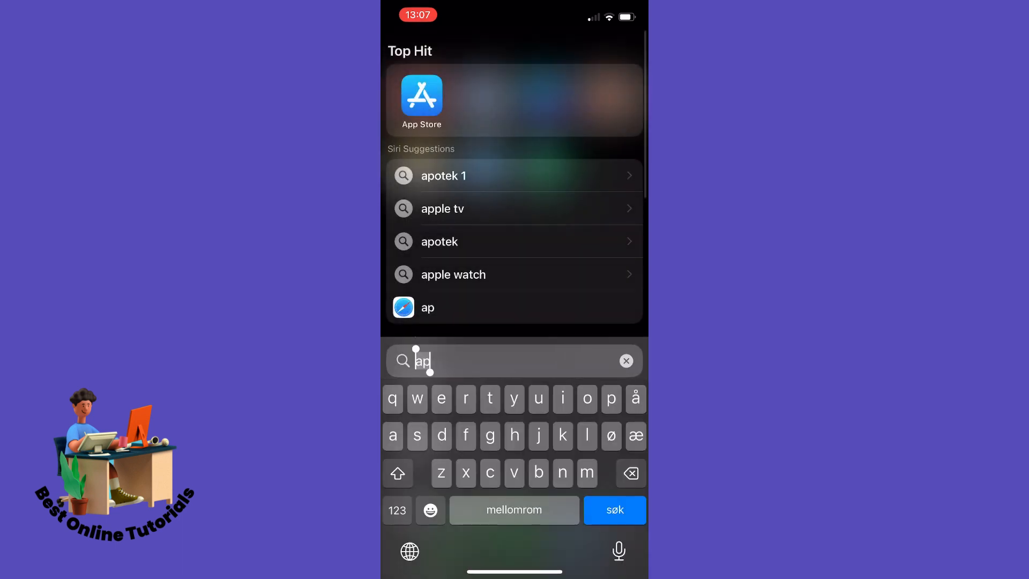
Launch Settings from Spotlight and go to its General section.
{"action": "type", "text": "settings"}
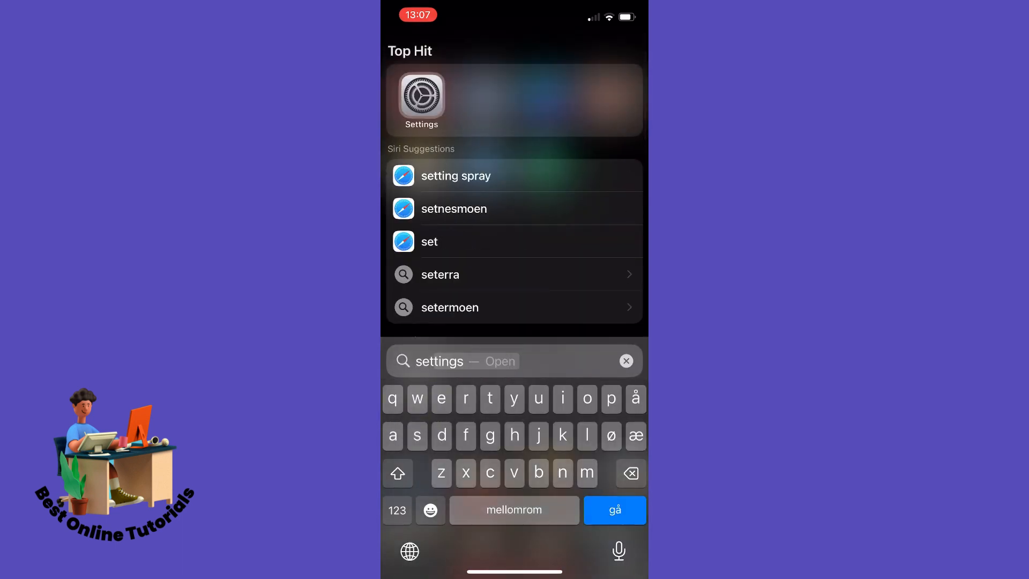
{"action": "left_click", "coordinate": [420, 98]}
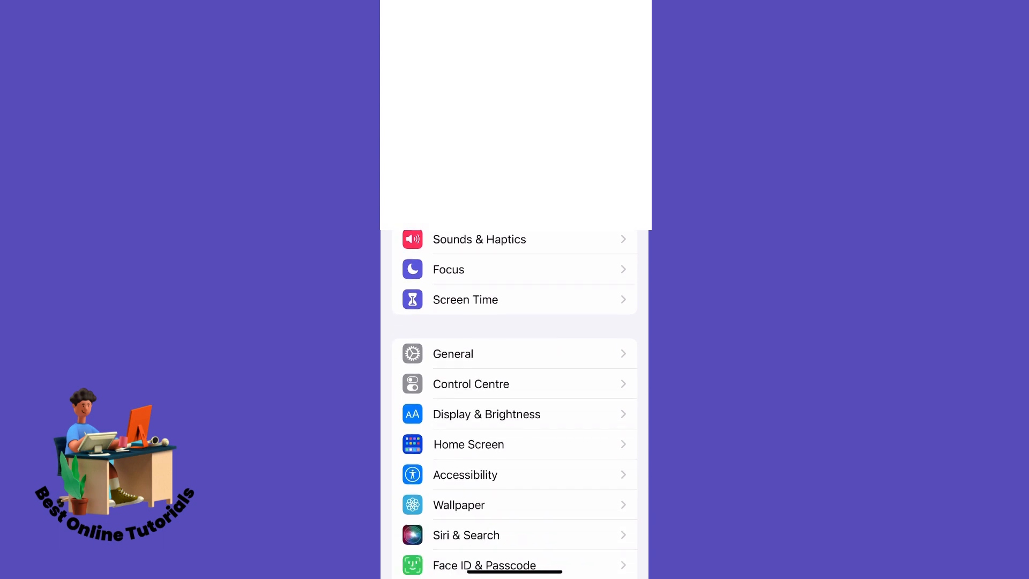
{"action": "scroll", "scroll_direction": "up", "scroll_amount": 3}
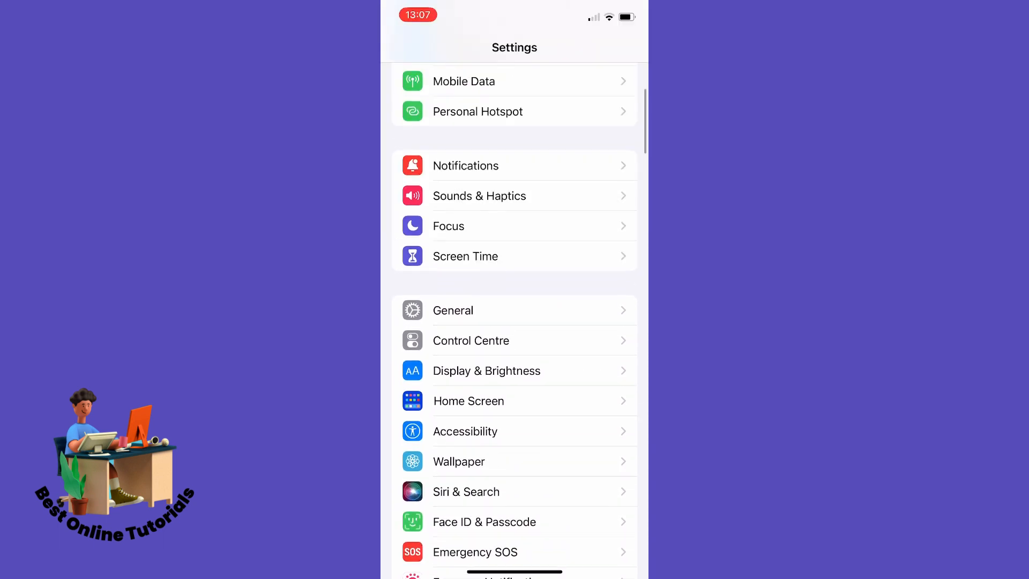
{"action": "scroll", "scroll_direction": "down", "scroll_amount": 3}
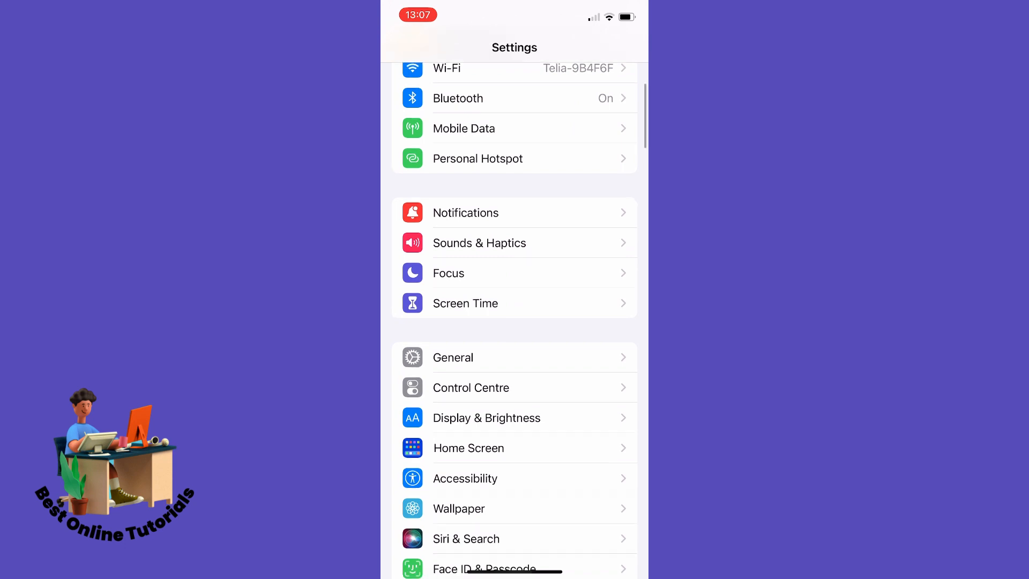
{"action": "scroll", "scroll_direction": "down", "scroll_amount": 3}
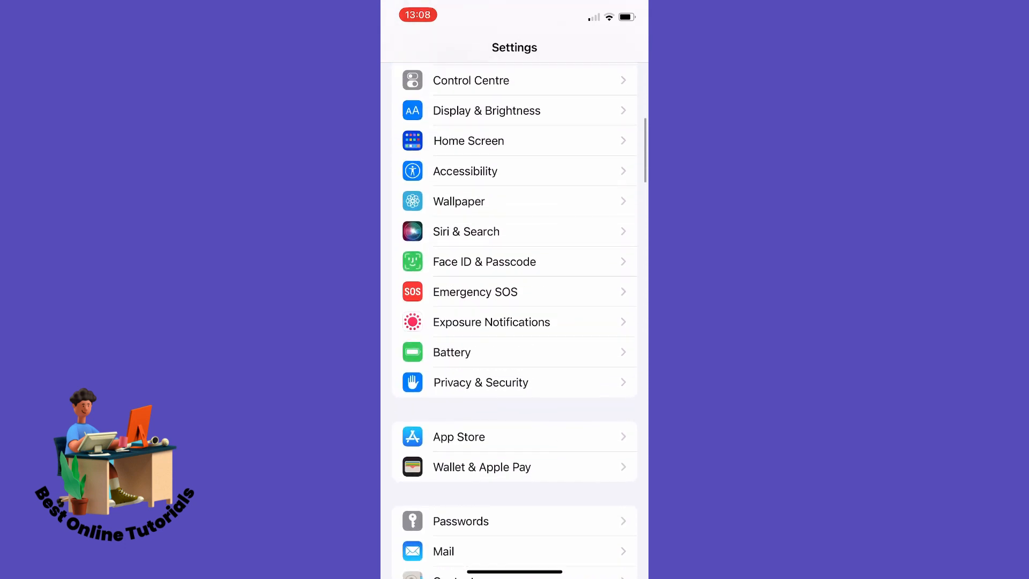
{"action": "scroll", "scroll_direction": "down", "scroll_amount": 3}
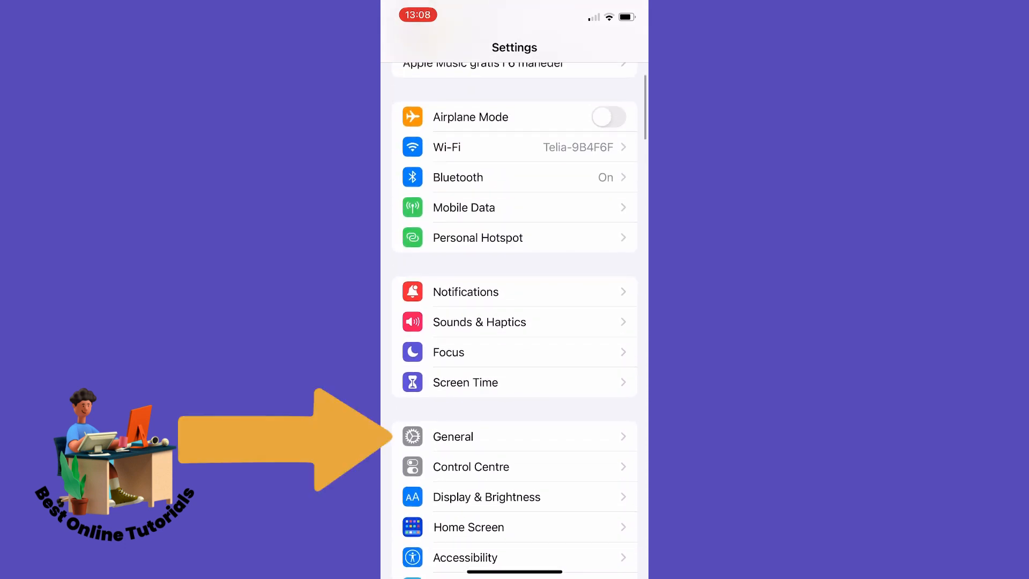
{"action": "left_click", "coordinate": [453, 436]}
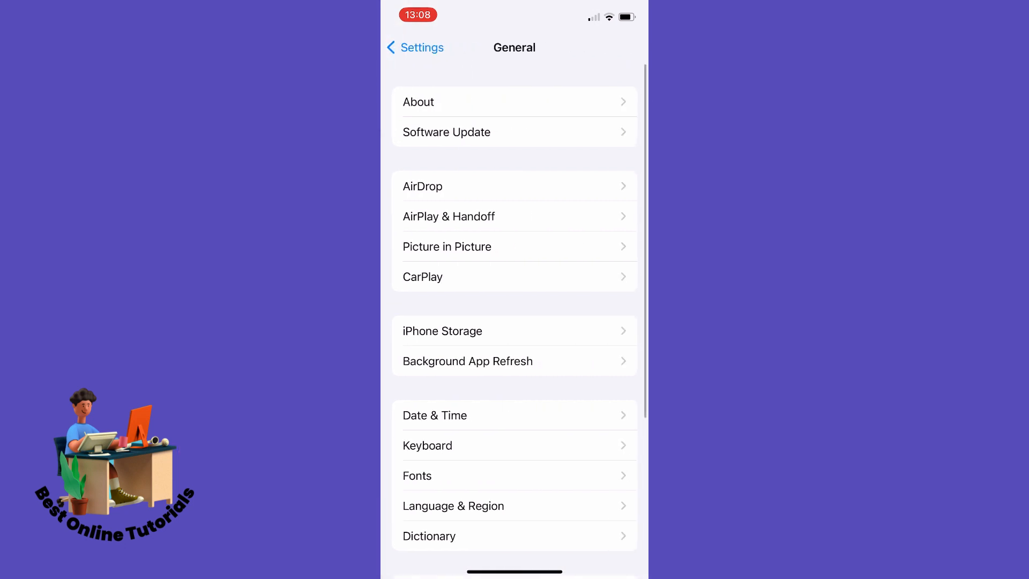
Load iPhone Storage and go to FotMob's 56,6 MB storage details.
{"action": "scroll", "scroll_direction": "down", "scroll_amount": 3}
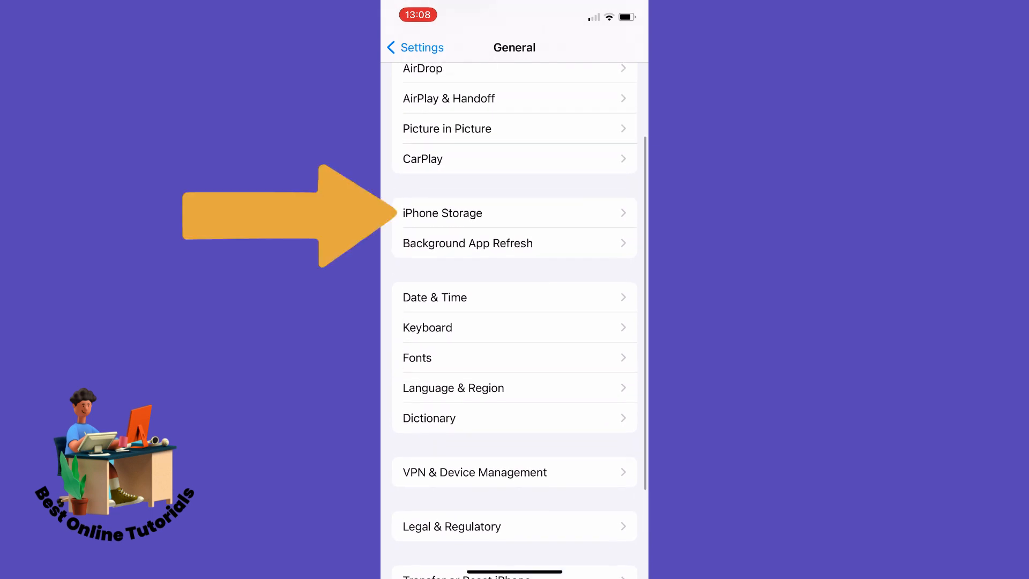
{"action": "left_click", "coordinate": [443, 212]}
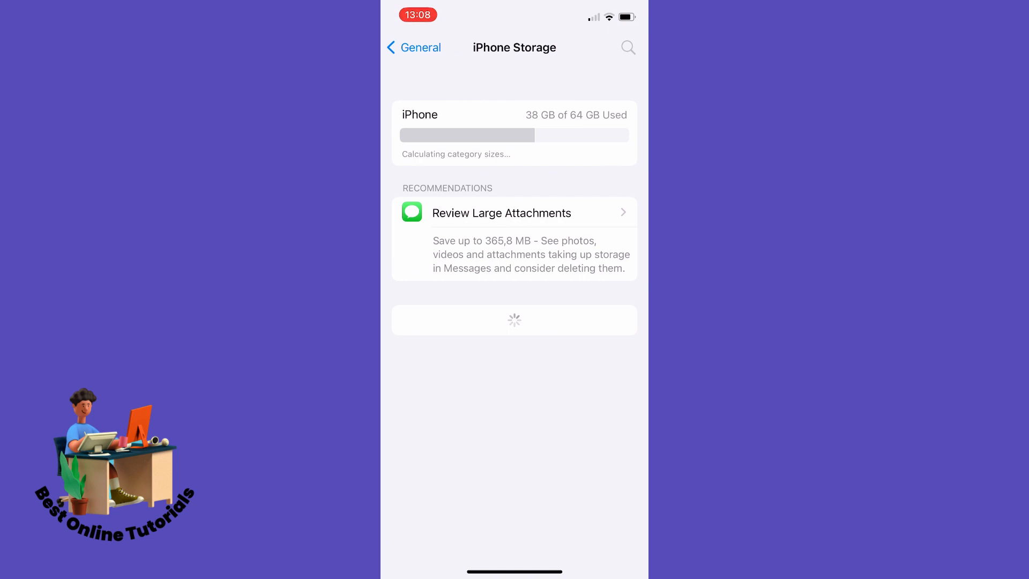
{"action": "scroll", "scroll_direction": "down", "scroll_amount": 3}
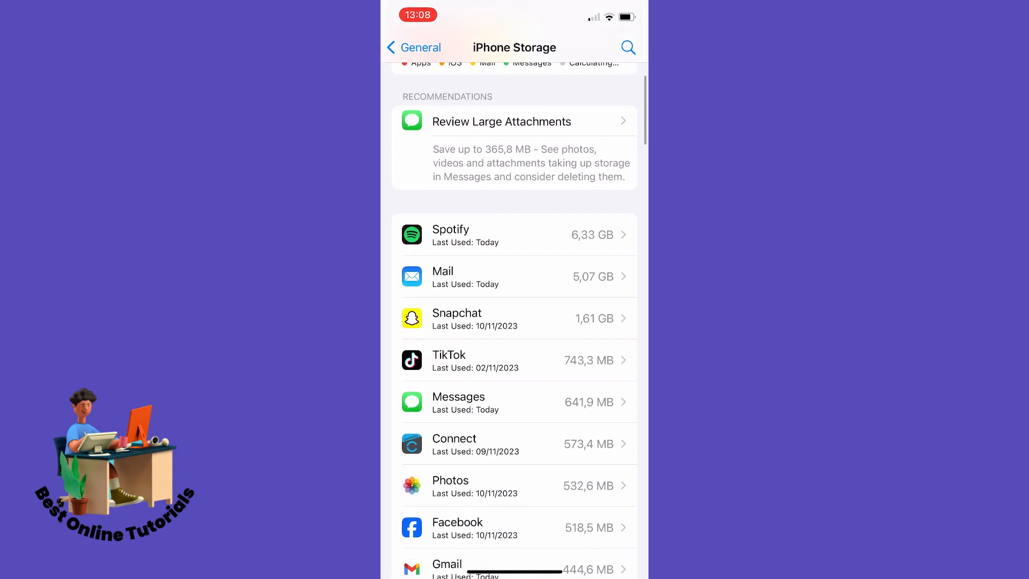
{"action": "scroll", "scroll_direction": "down", "scroll_amount": 3}
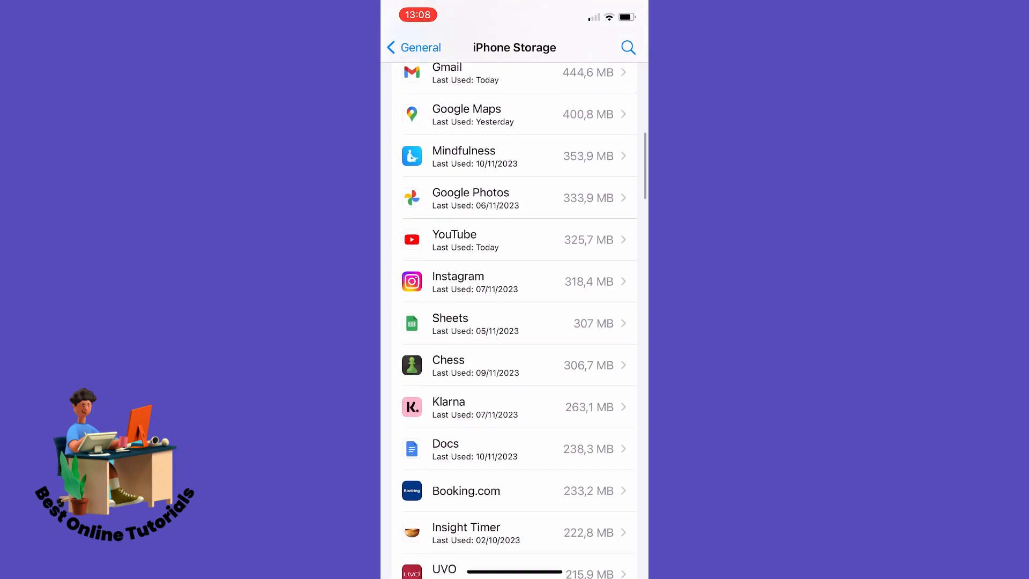
{"action": "scroll", "scroll_direction": "down", "scroll_amount": 3}
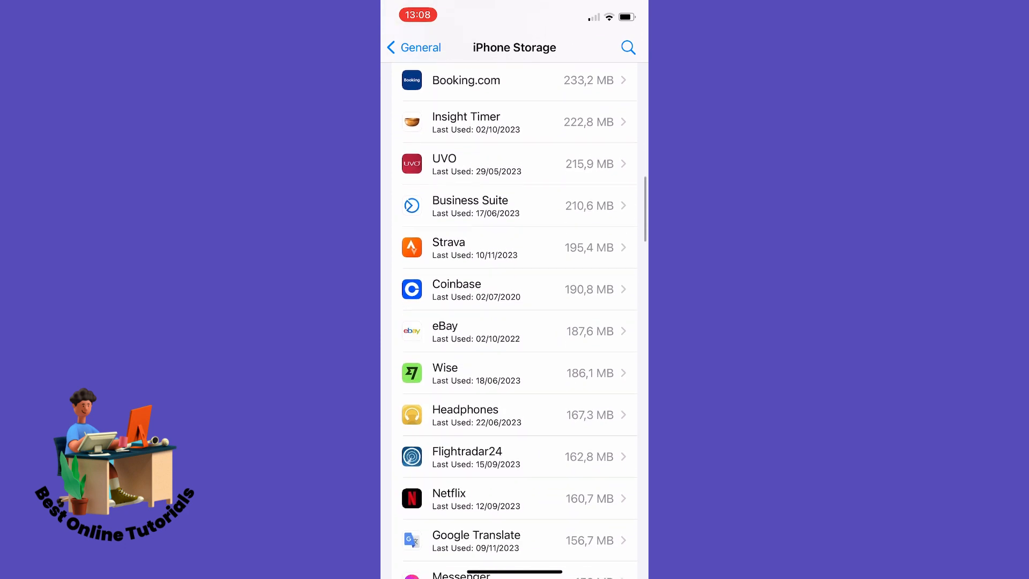
{"action": "scroll", "scroll_direction": "down", "scroll_amount": 3}
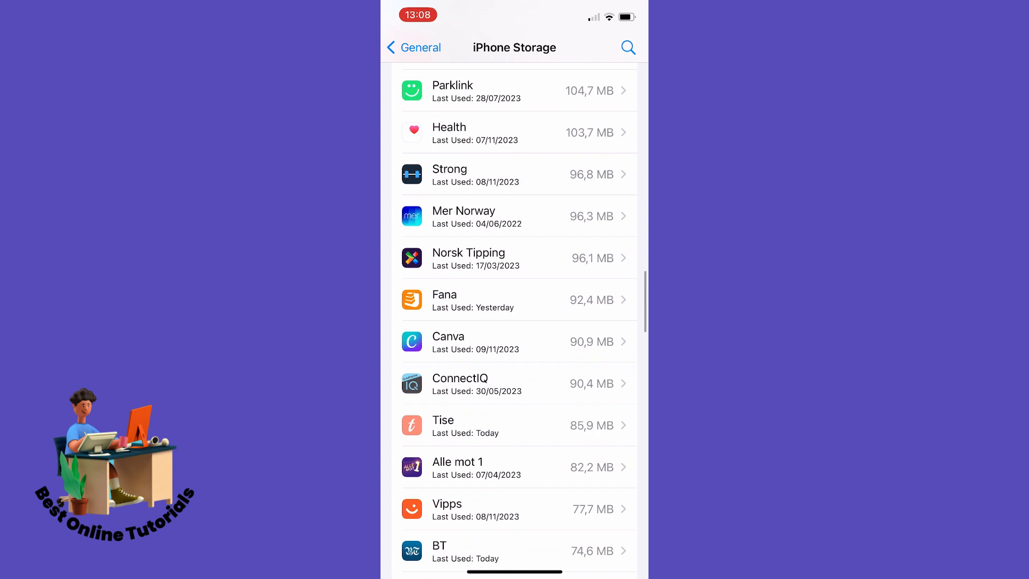
{"action": "scroll", "scroll_direction": "down", "scroll_amount": 3}
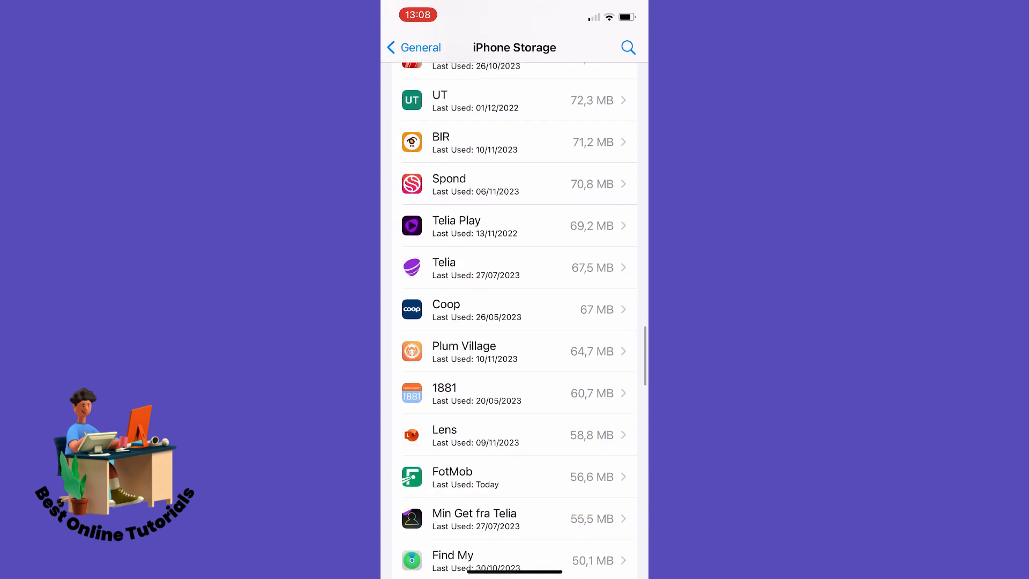
{"action": "left_click", "coordinate": [516, 475]}
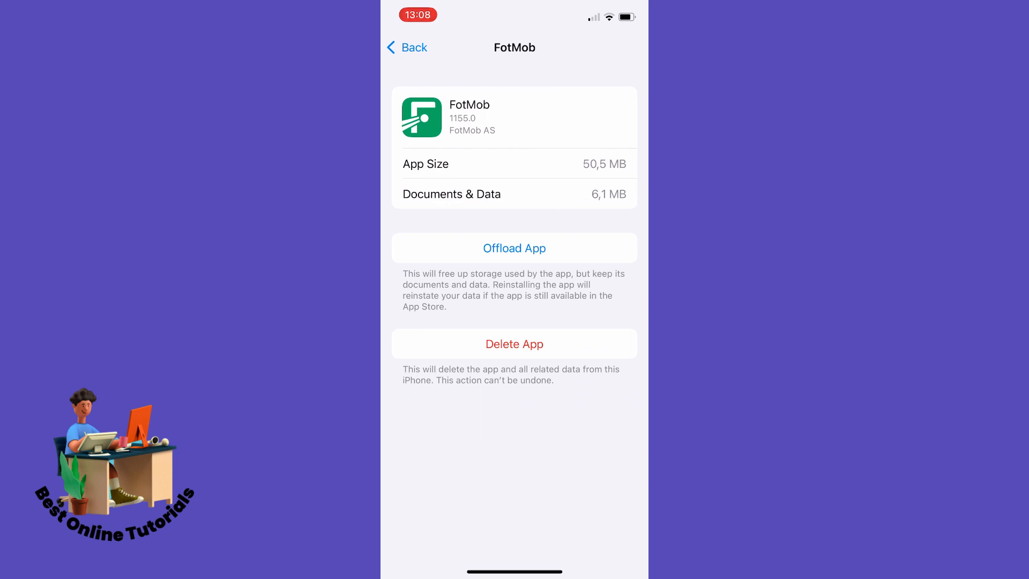
Offload FotMob keeping its documents and data, then start reinstalling it.
{"action": "left_click", "coordinate": [514, 248]}
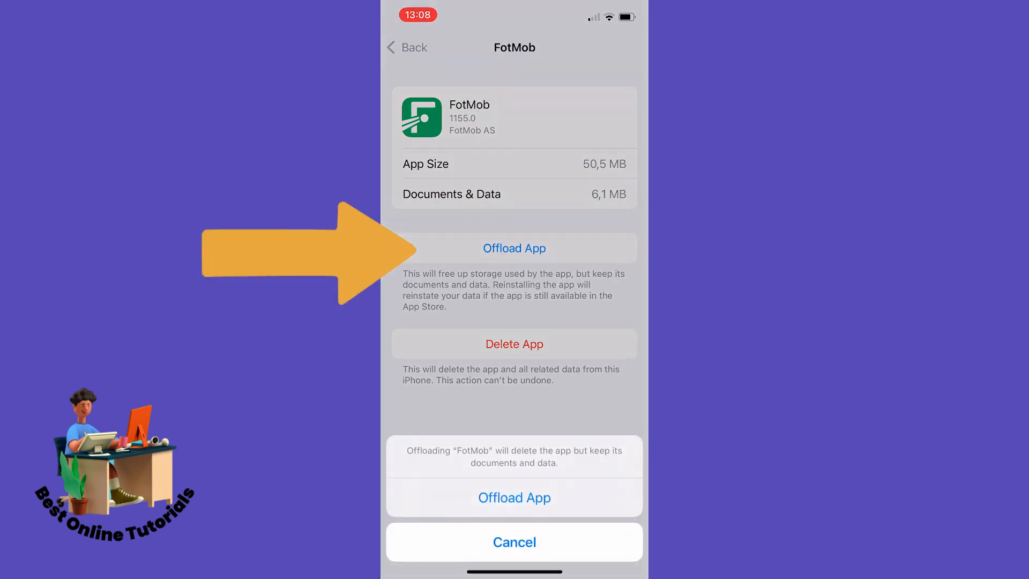
{"action": "left_click", "coordinate": [513, 496]}
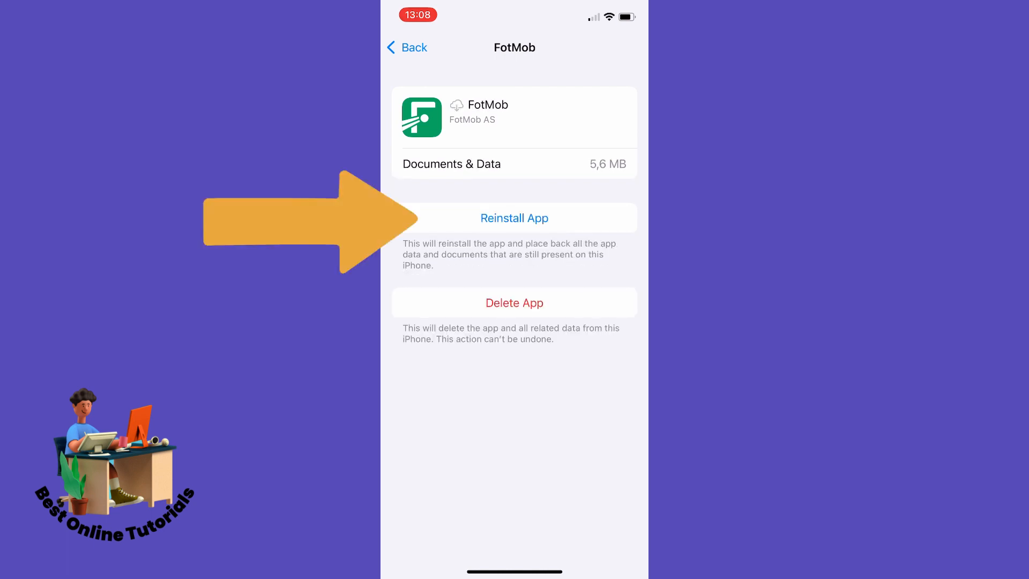
{"action": "left_click", "coordinate": [515, 218]}
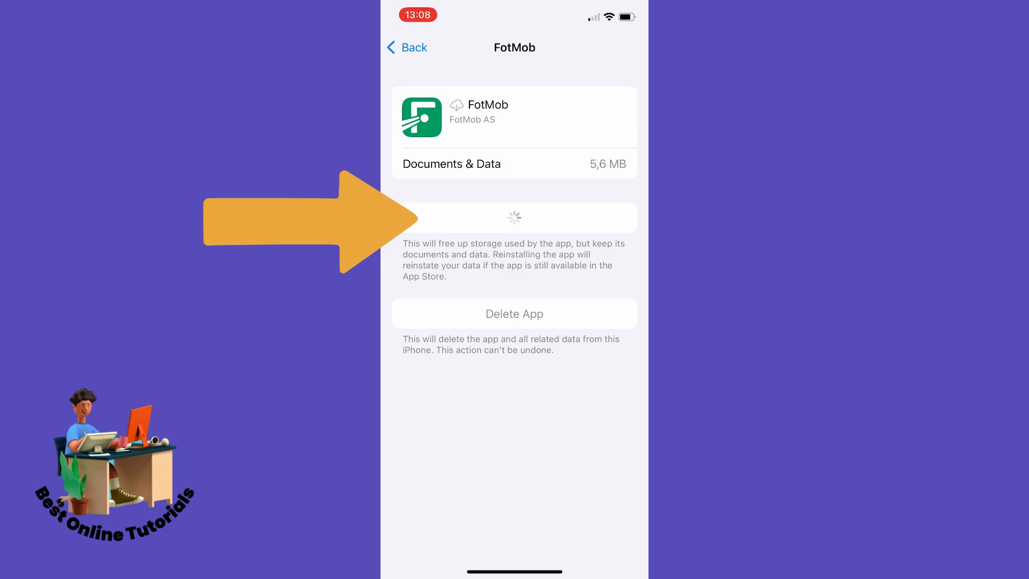